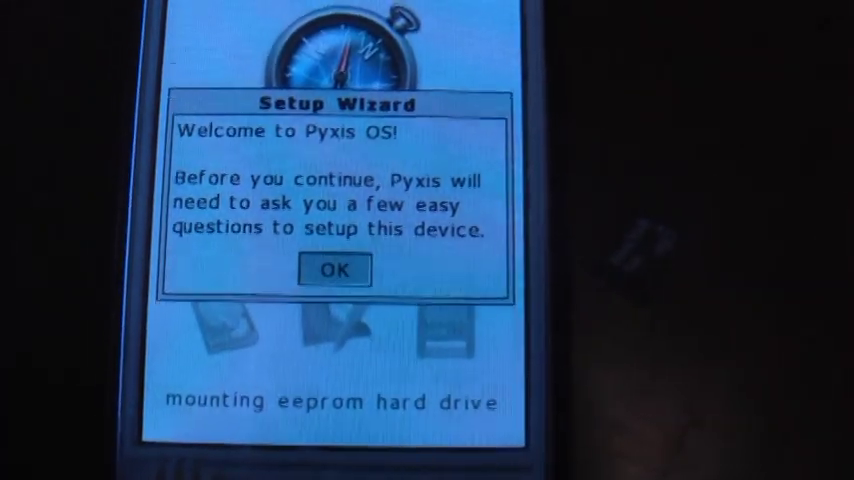
# Acknowledge the Setup Wizard welcome dialog to begin device setup
pyautogui.click(334, 270)
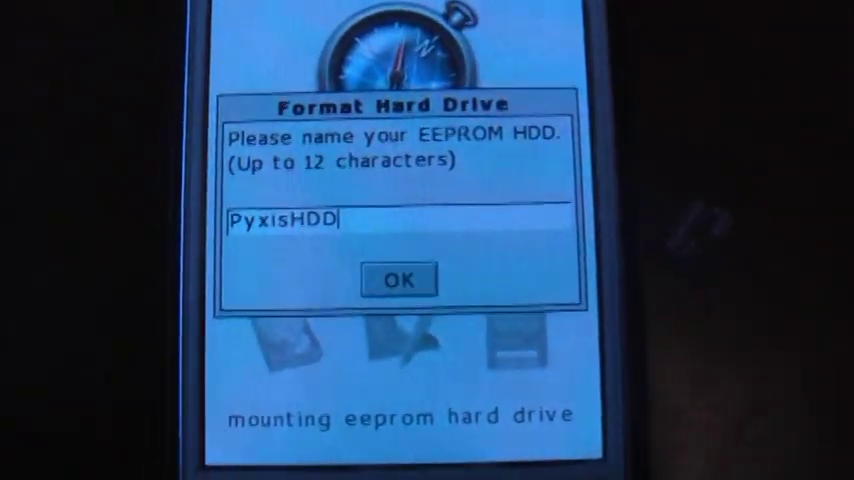
# Name the EEPROM hard drive 'PyxisHDD' in the Format Hard Drive dialog and start formatting
pyautogui.write('b')
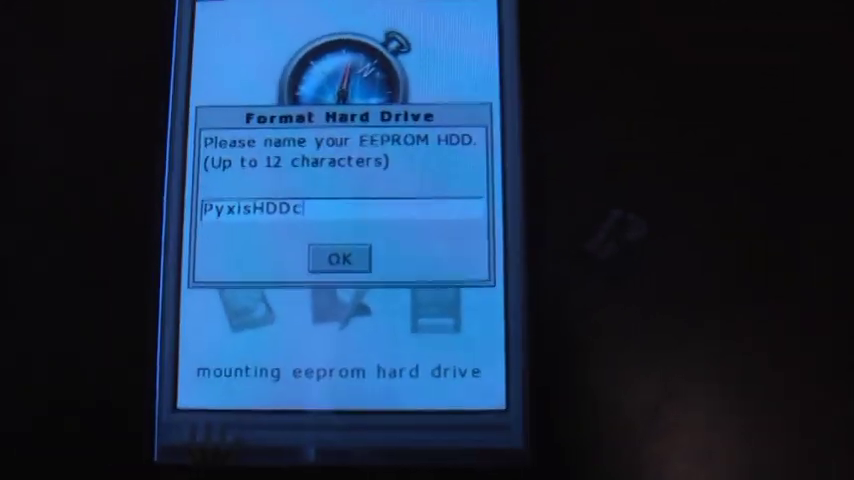
pyautogui.write('e')
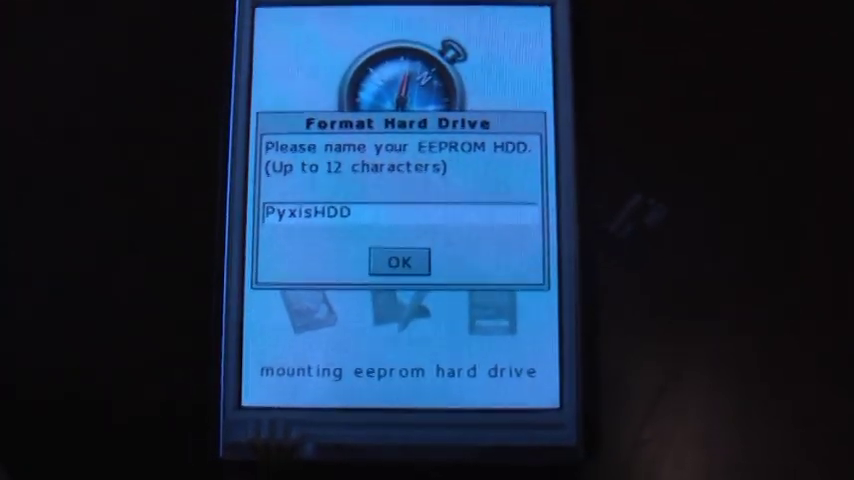
pyautogui.click(400, 260)
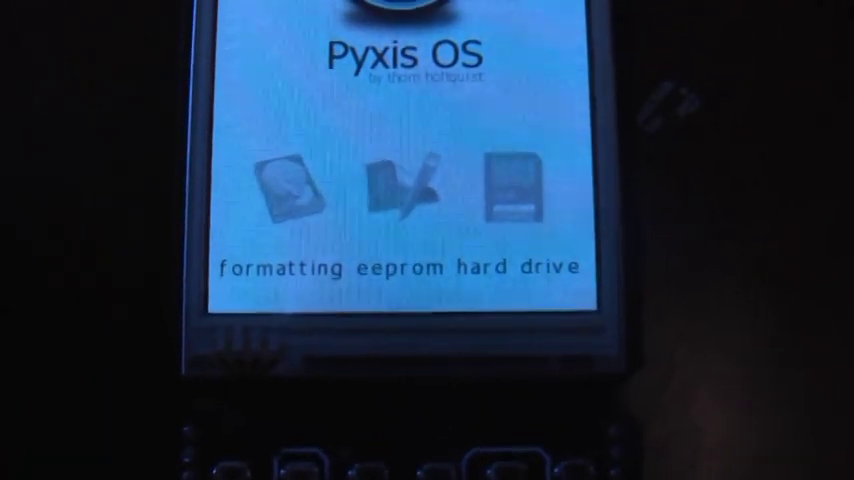